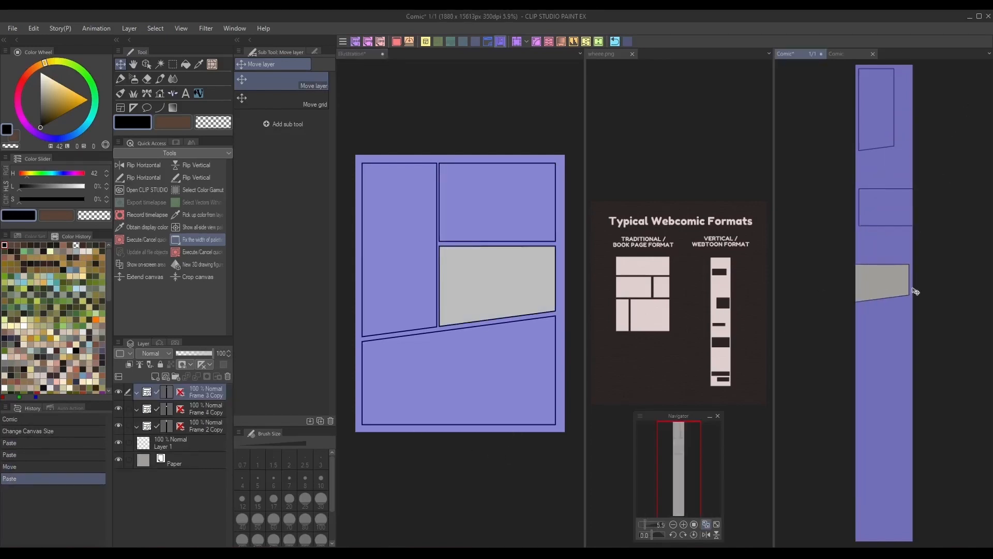
# Paste the wide bottom panel into the webtoon canvas and confirm its scaled-down size below the others
pyautogui.click(360, 53)
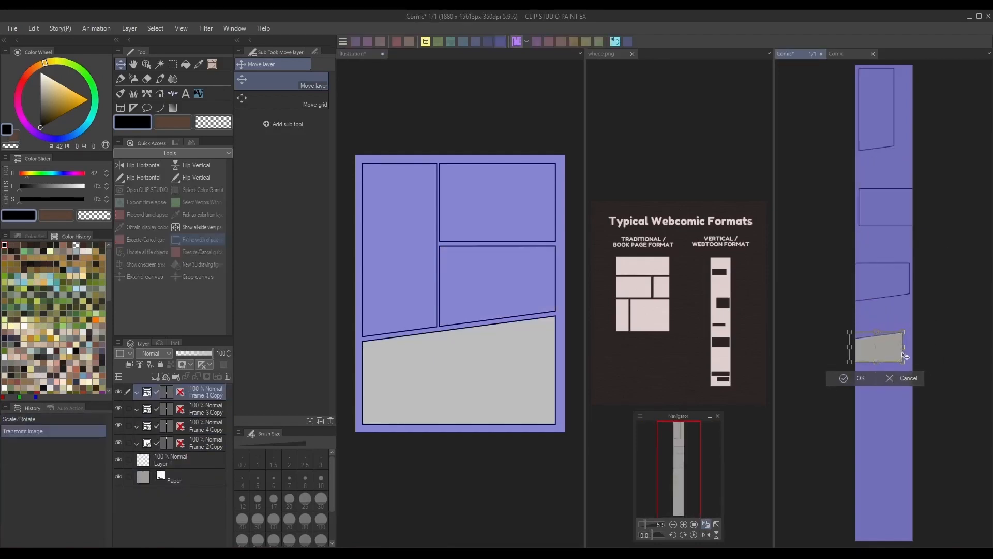
pyautogui.click(854, 379)
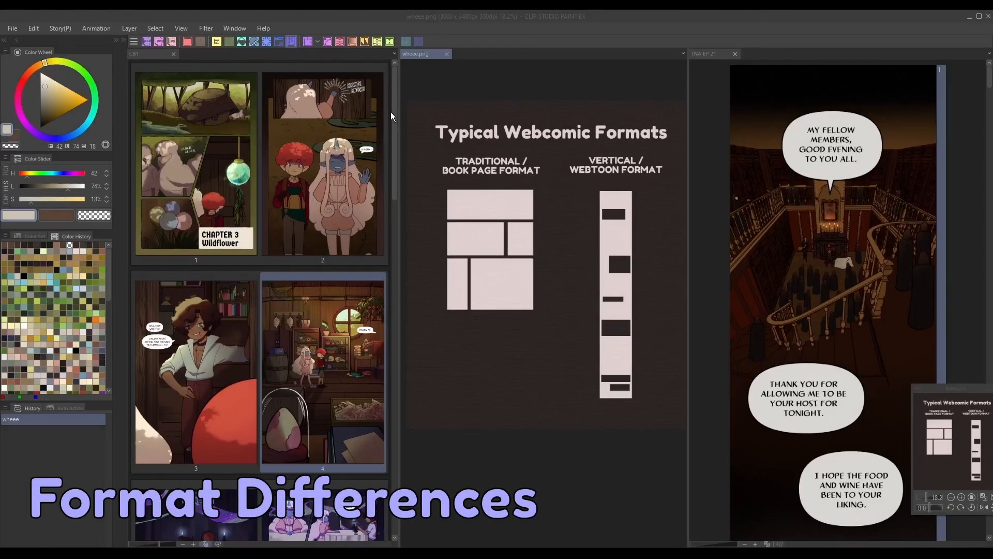
pyautogui.scroll(-3)
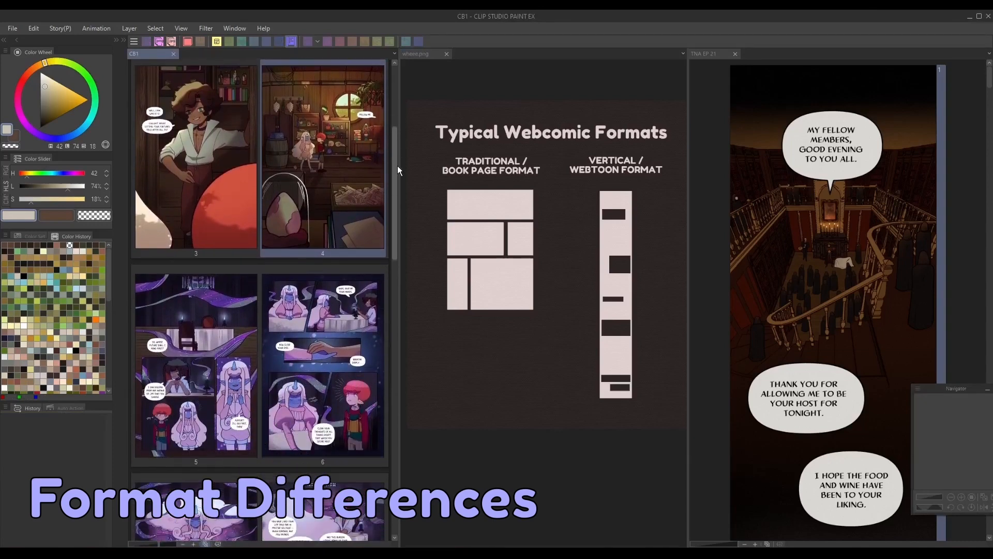
pyautogui.scroll(-3)
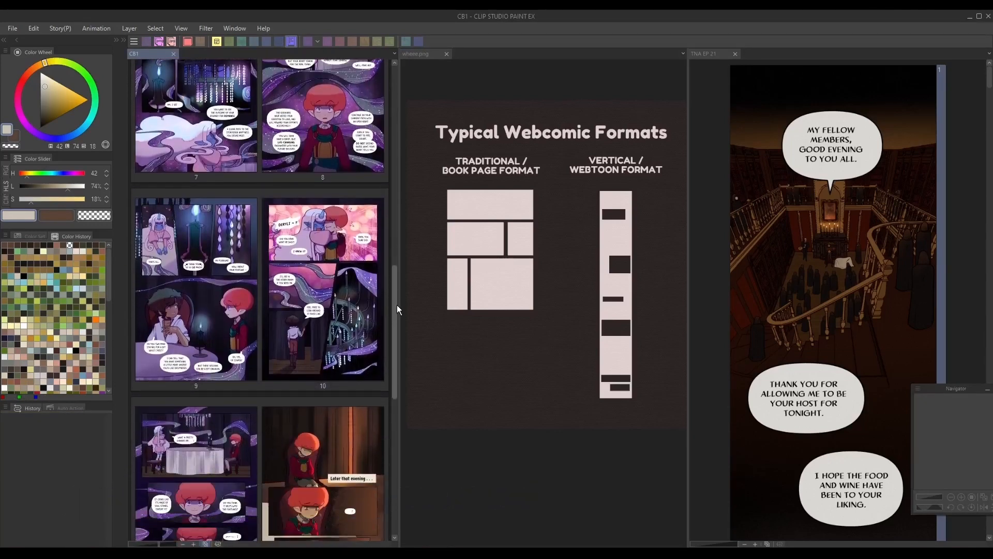
pyautogui.scroll(-3)
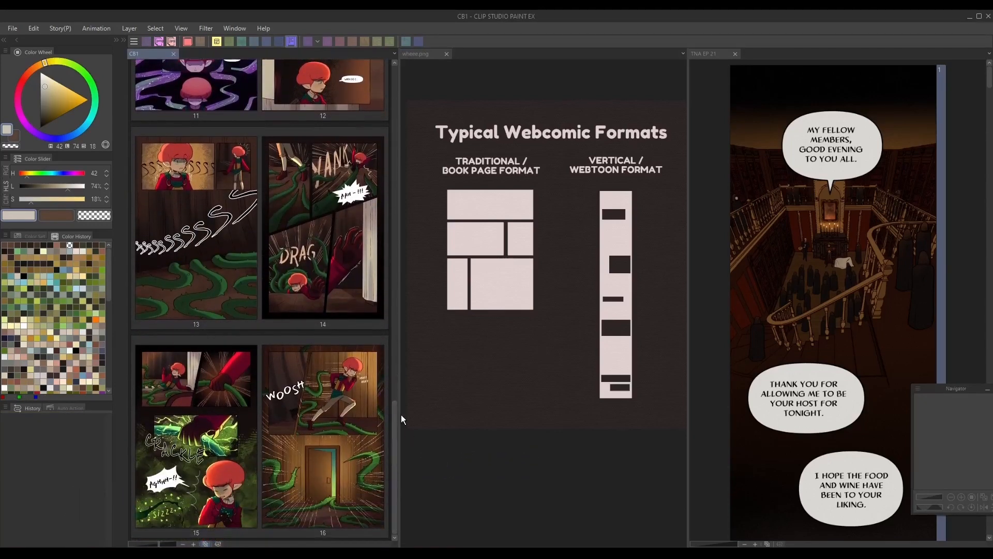
pyautogui.scroll(-3)
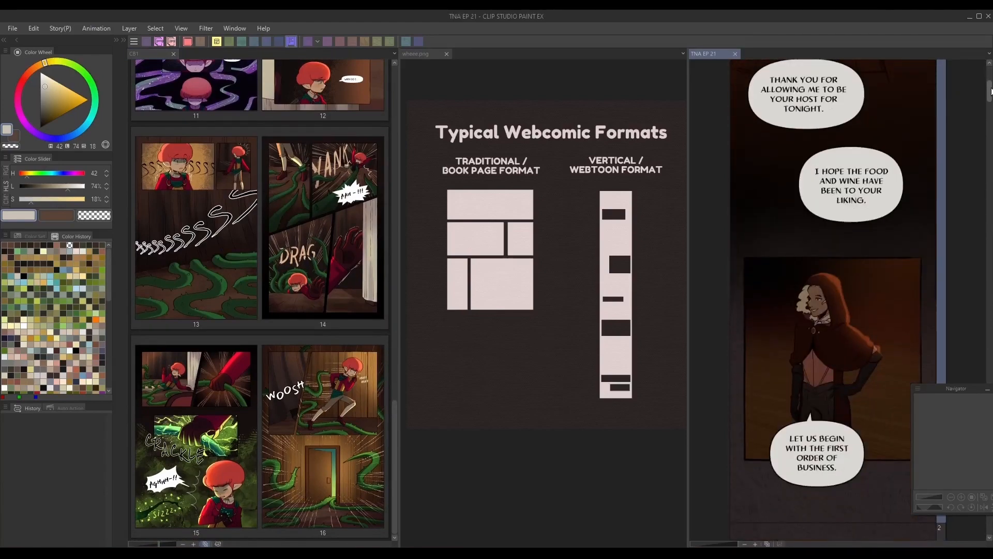
pyautogui.scroll(-3)
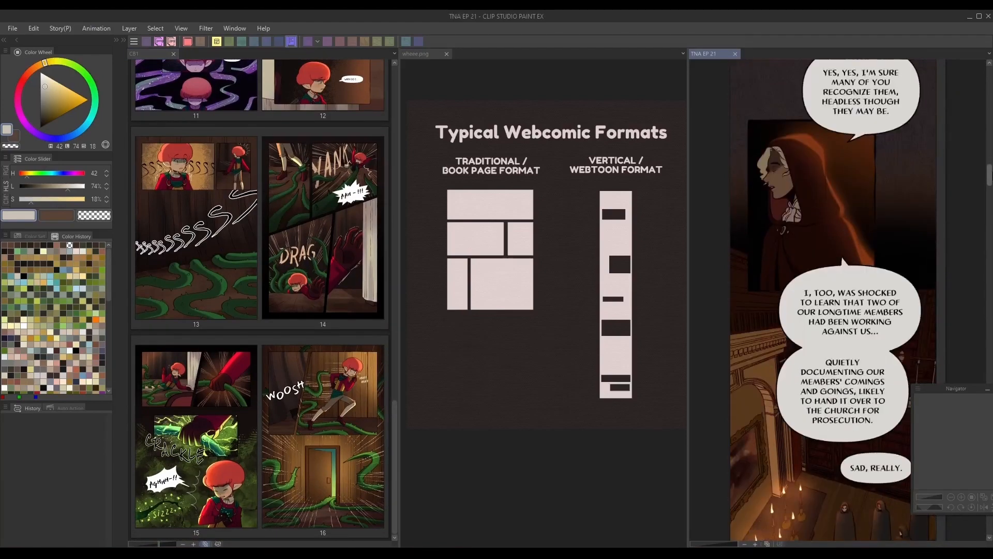
pyautogui.scroll(-3)
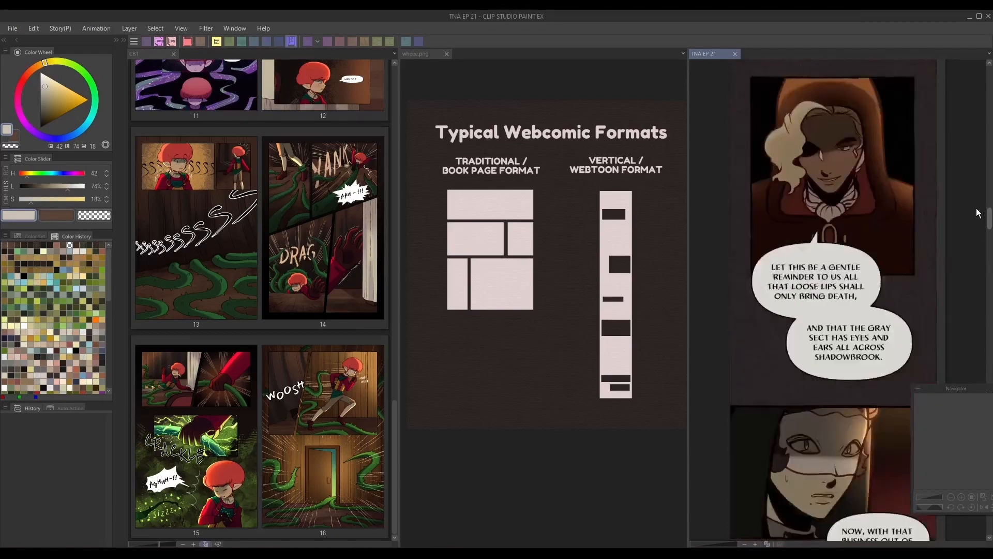
pyautogui.scroll(-3)
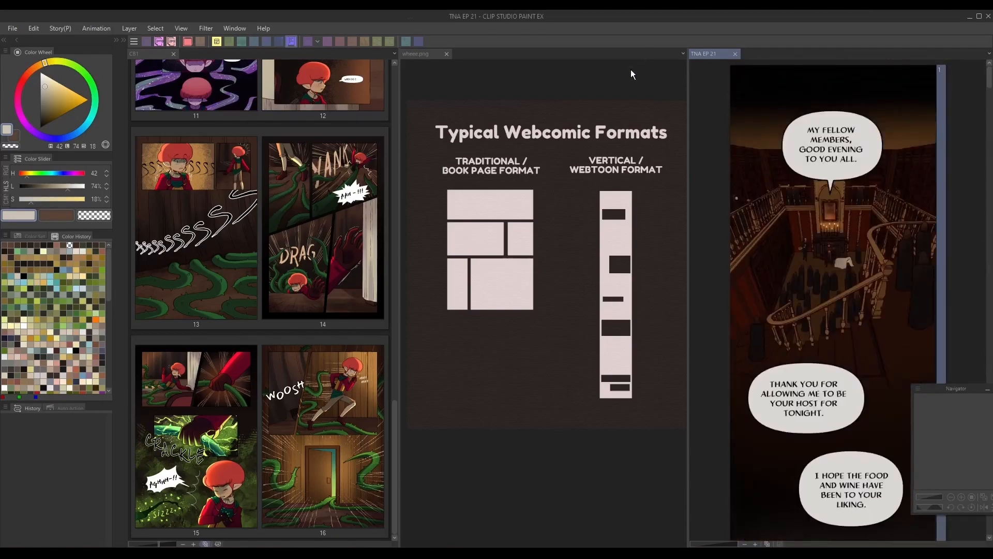
pyautogui.click(420, 54)
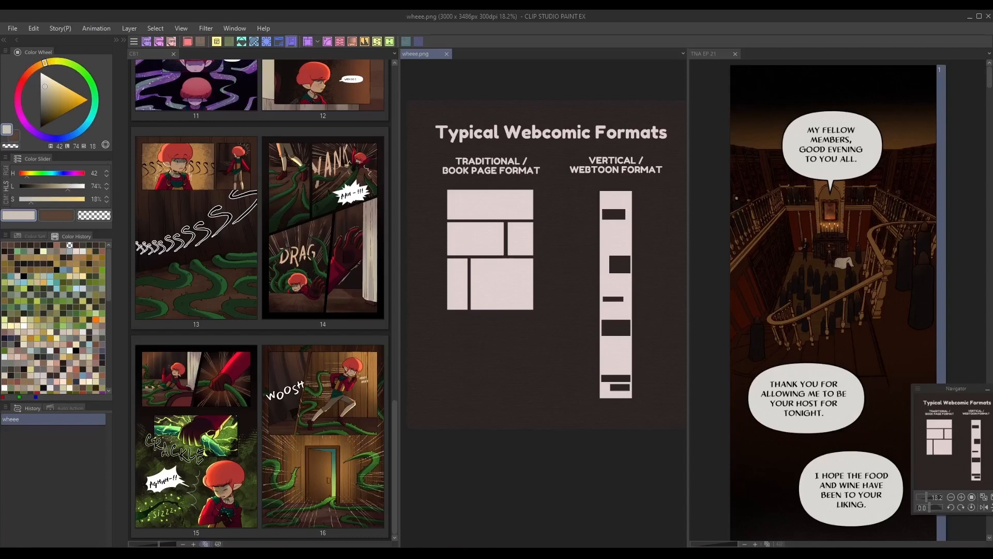
pyautogui.moveTo(143, 130)
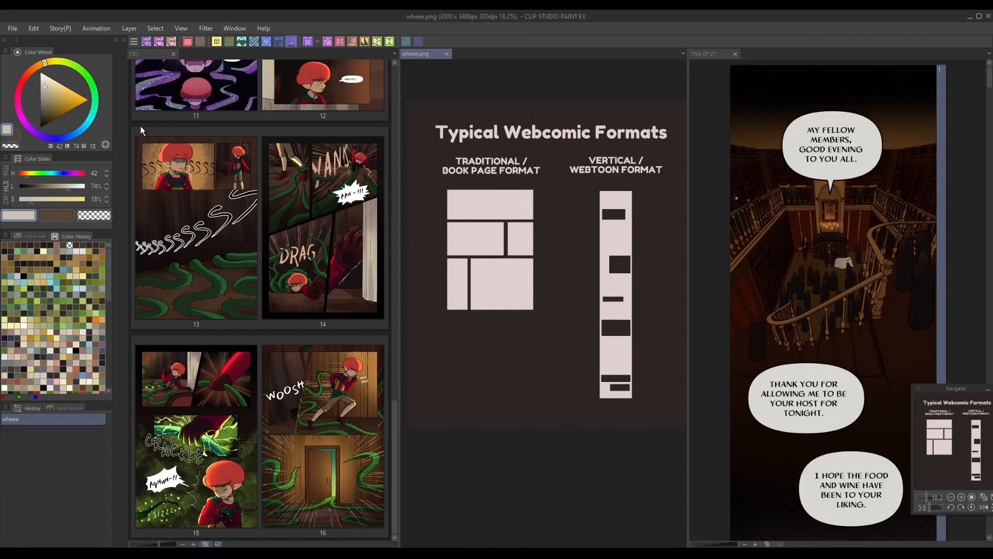
# Show the Story menu's page commands for the CB1 book project
pyautogui.click(60, 28)
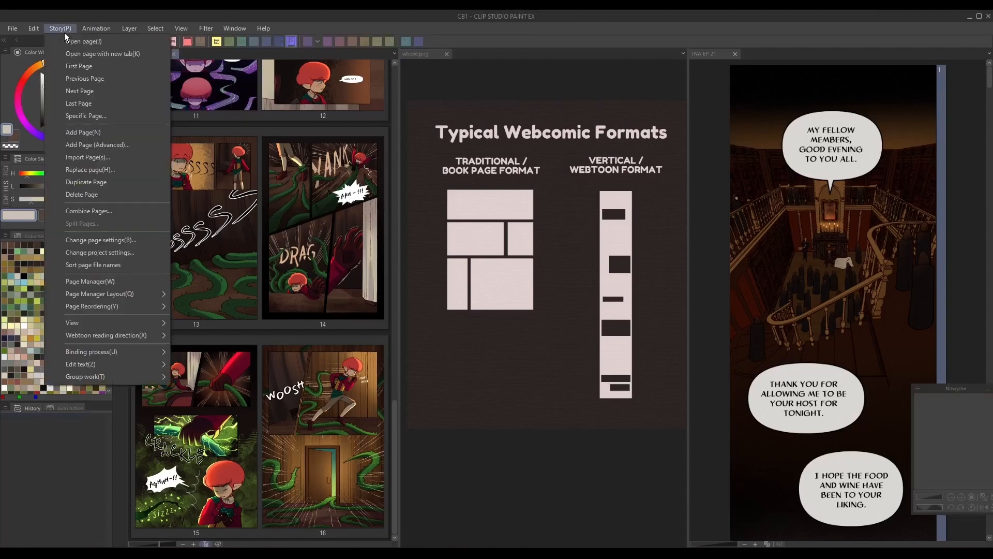
pyautogui.moveTo(102, 86)
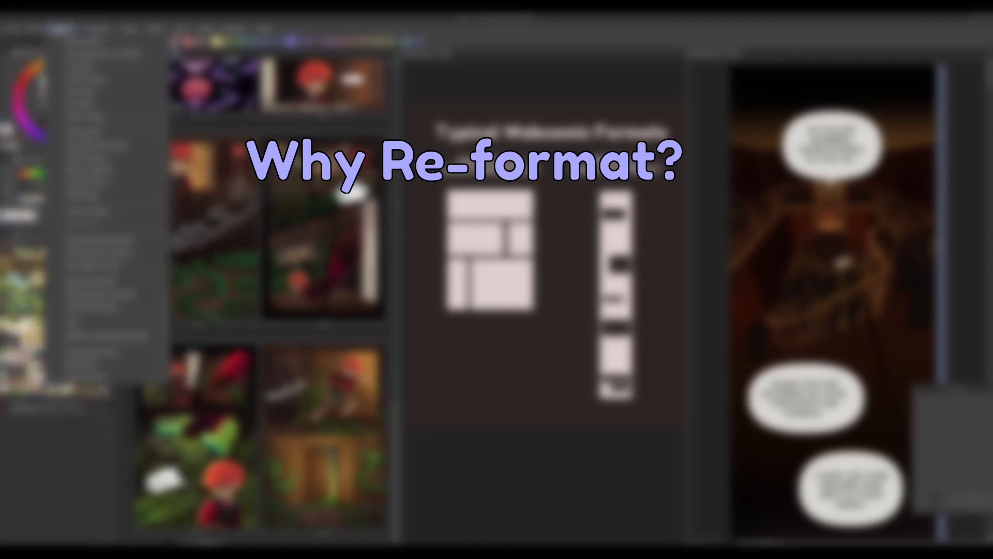
pyautogui.write('- Sell physical copies')
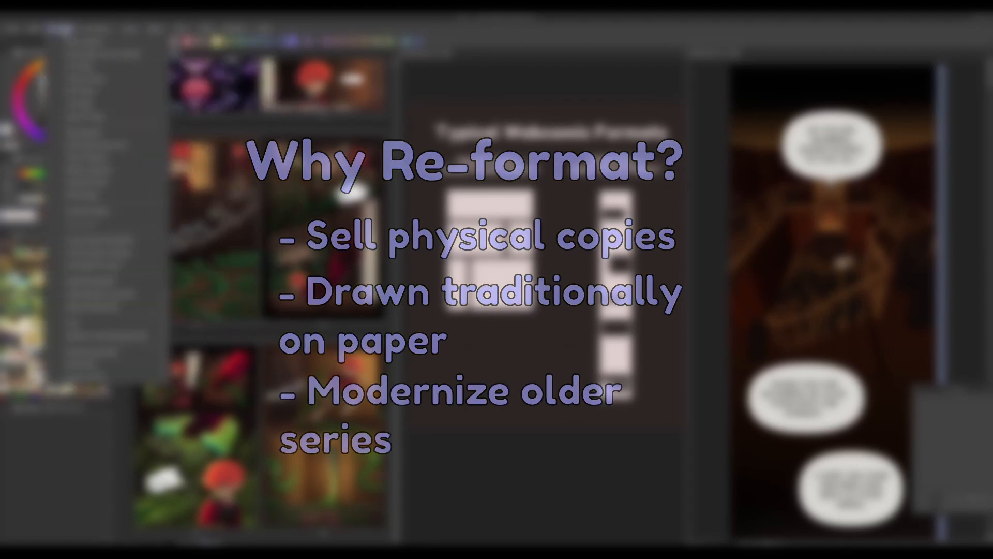
pyautogui.click(10, 28)
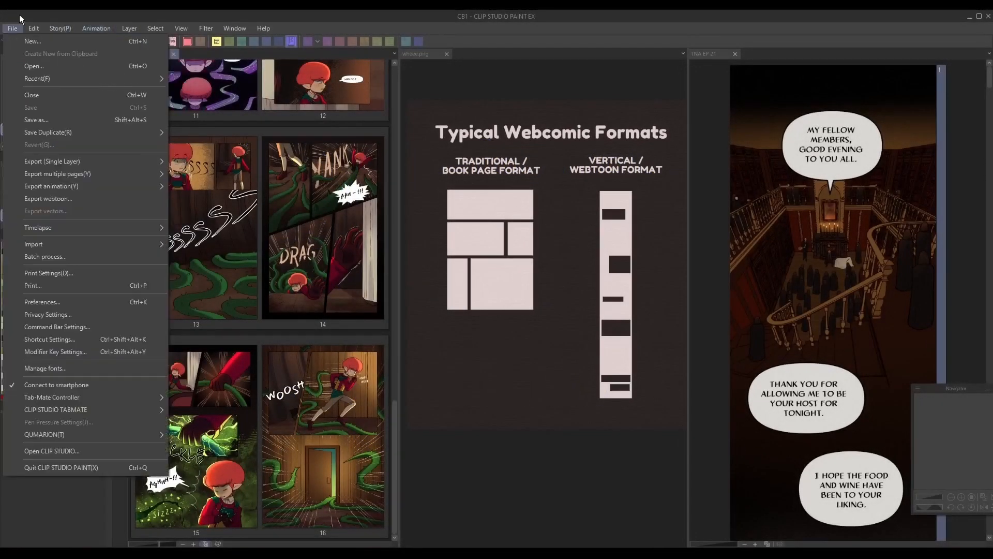
pyautogui.click(59, 28)
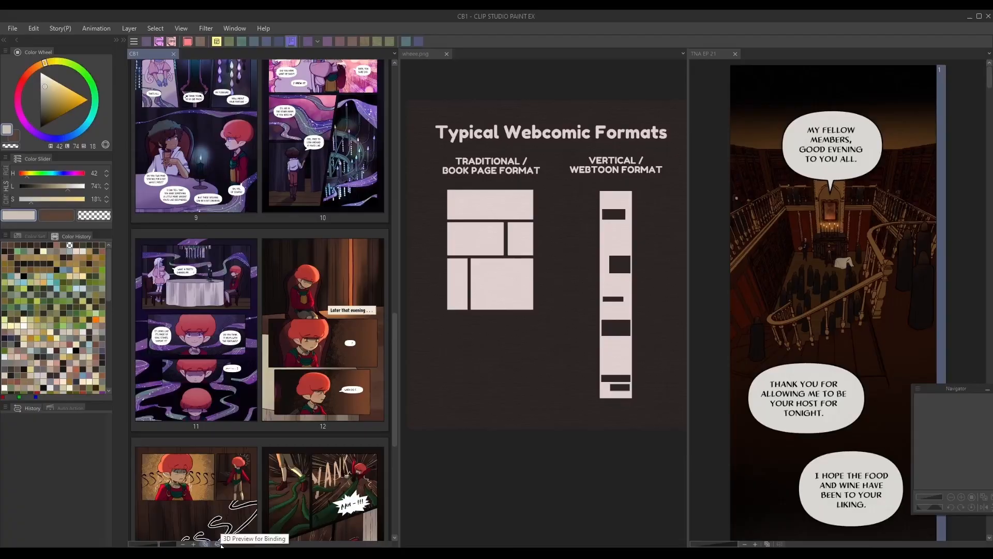
pyautogui.click(202, 544)
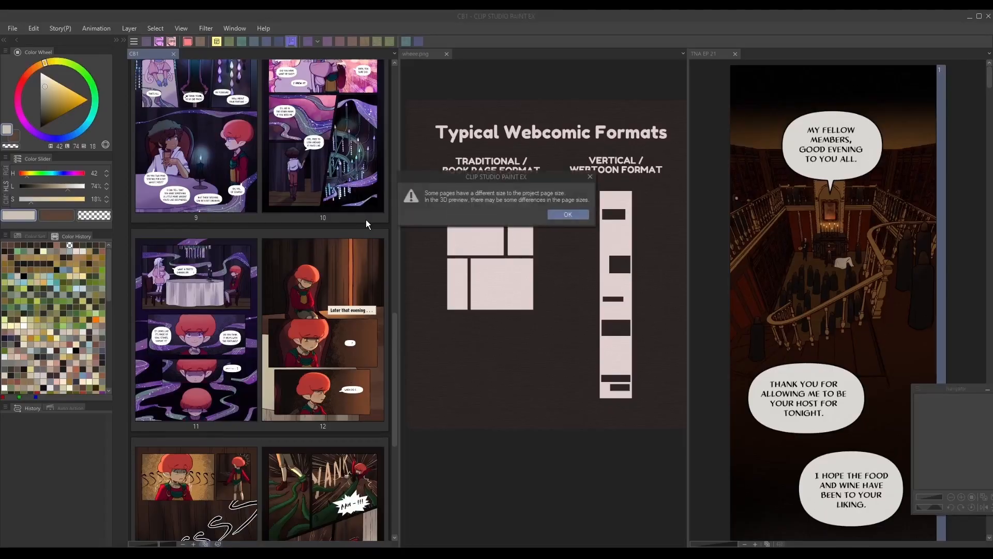
pyautogui.click(567, 214)
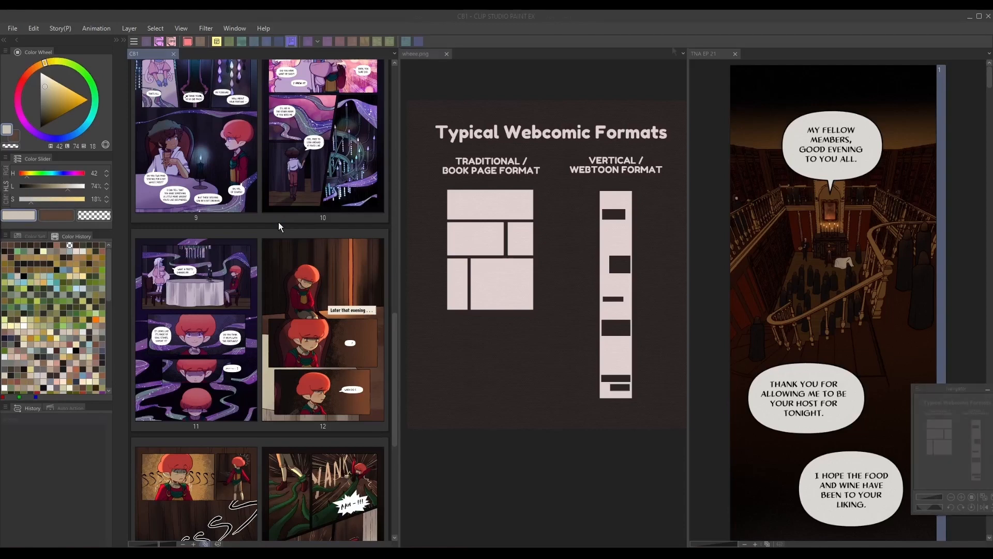
# Scroll down the TNA EP 21 webtoon episode to the 'Yes, I do' and clapping panels
pyautogui.click(709, 54)
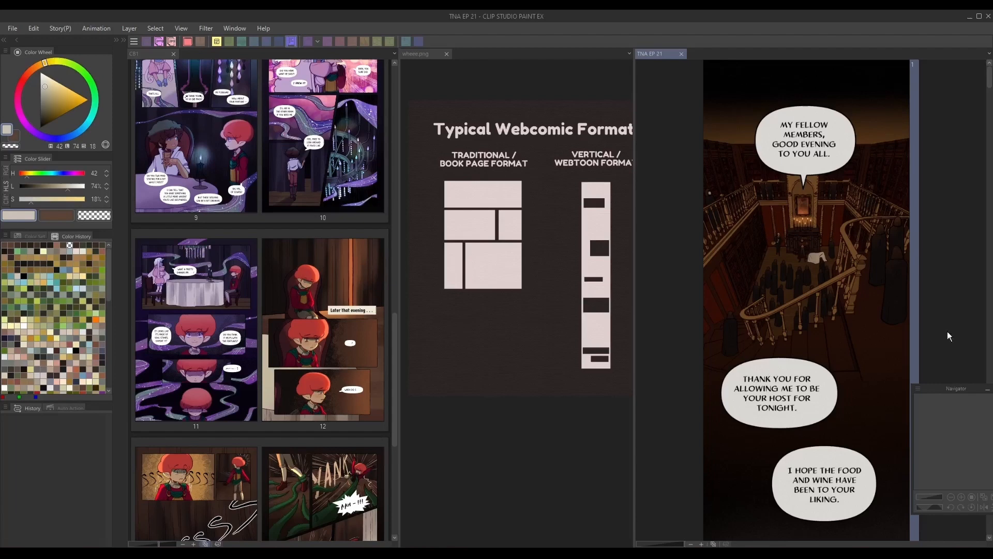
pyautogui.scroll(-3)
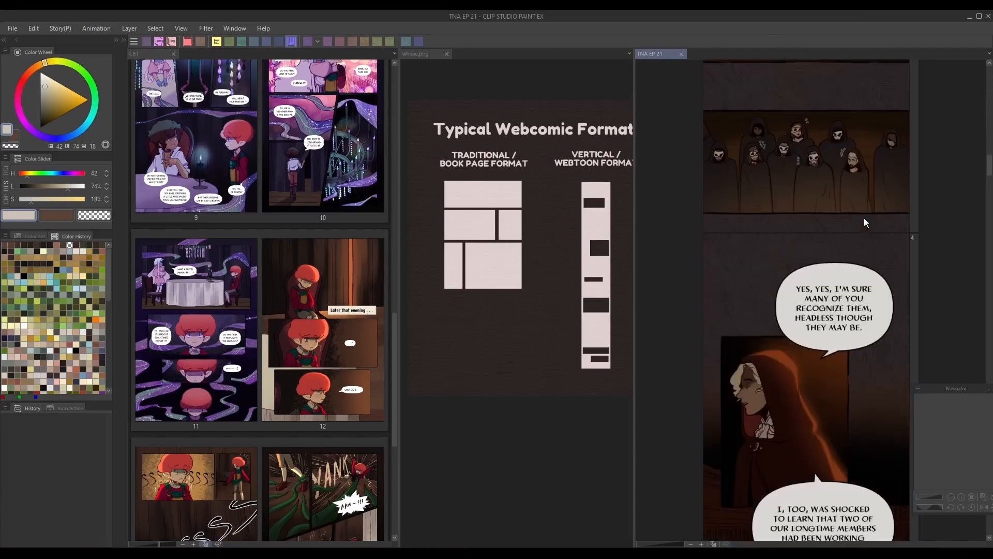
pyautogui.scroll(-3)
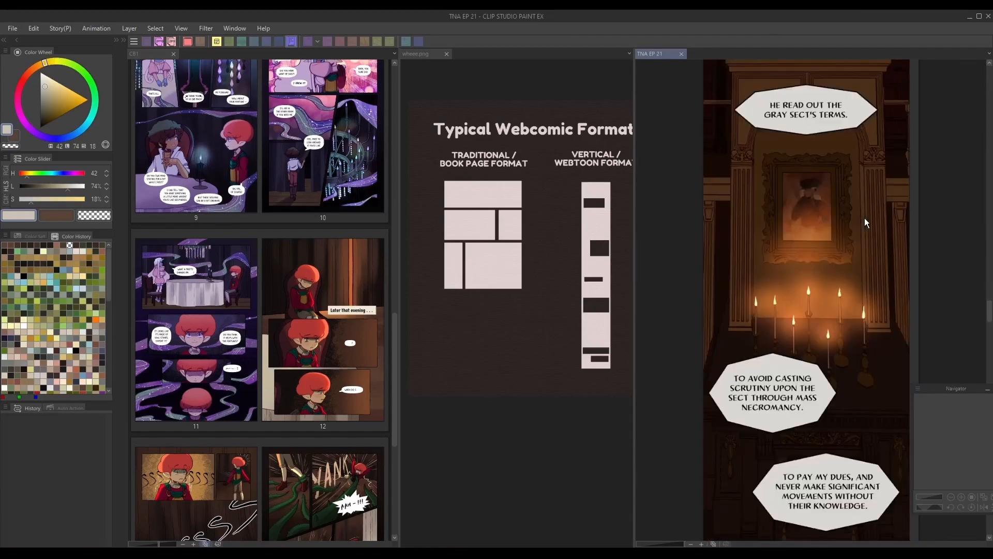
pyautogui.scroll(-3)
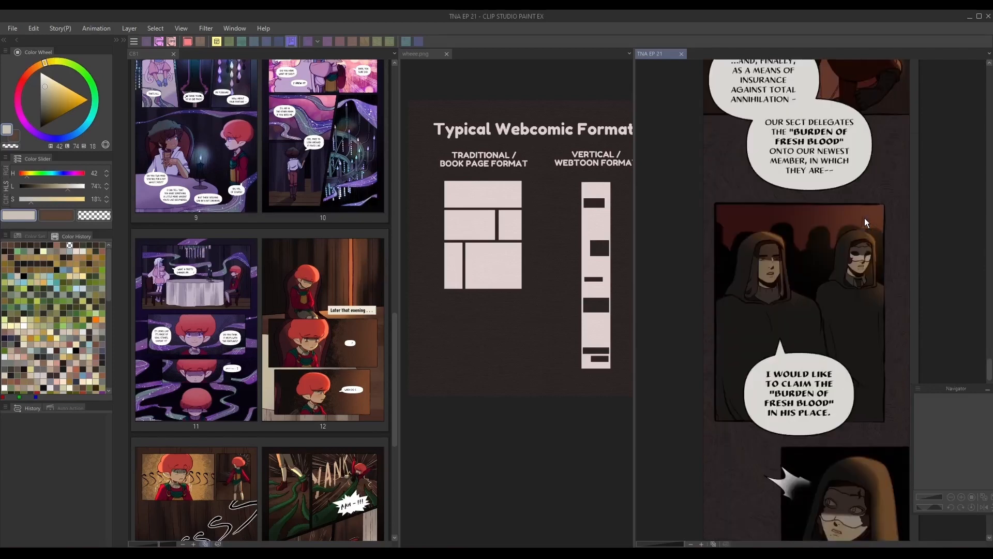
pyautogui.scroll(-3)
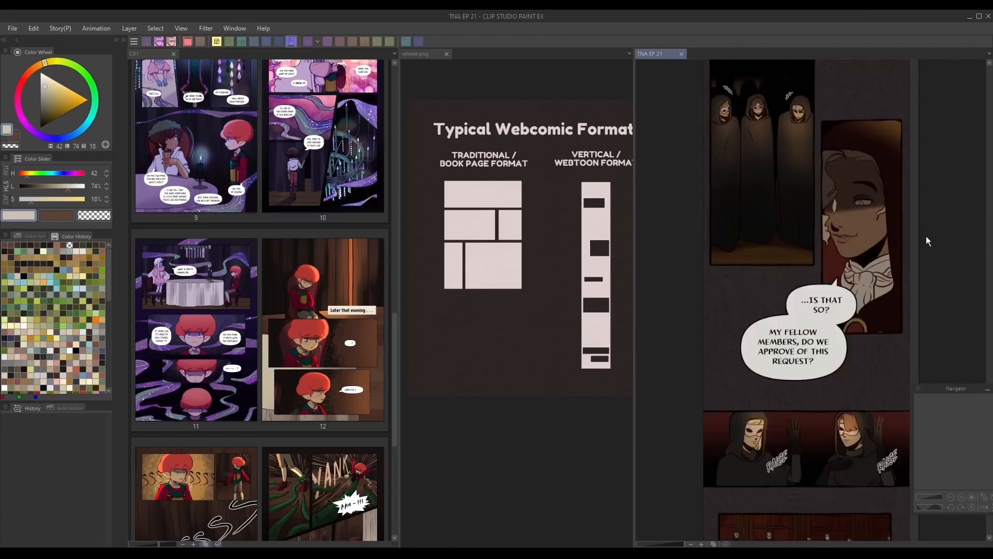
pyautogui.scroll(-3)
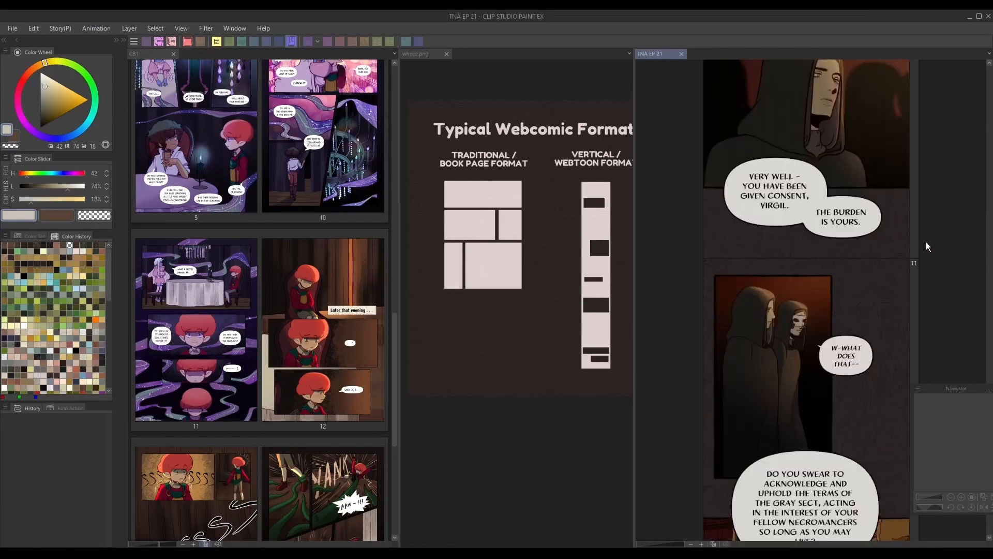
pyautogui.scroll(-3)
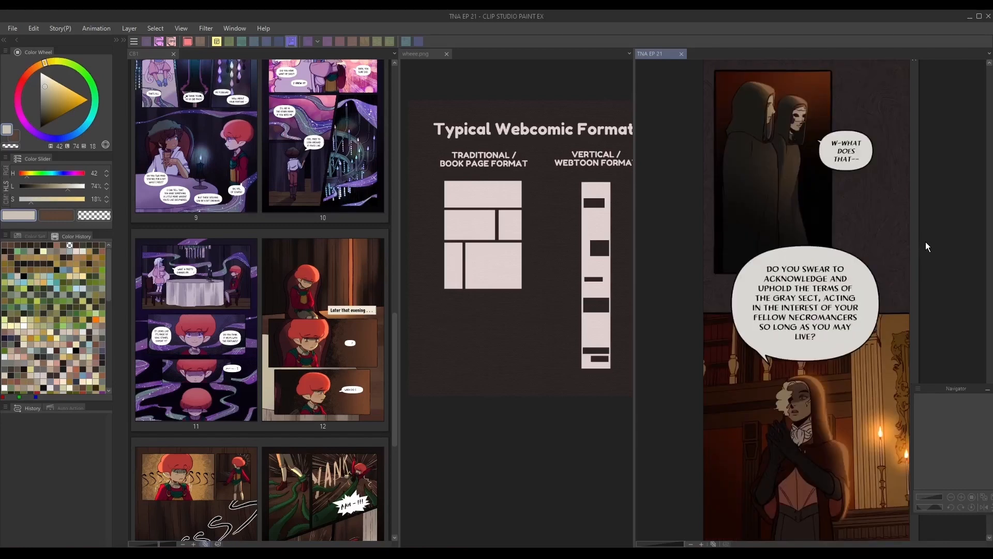
pyautogui.scroll(-3)
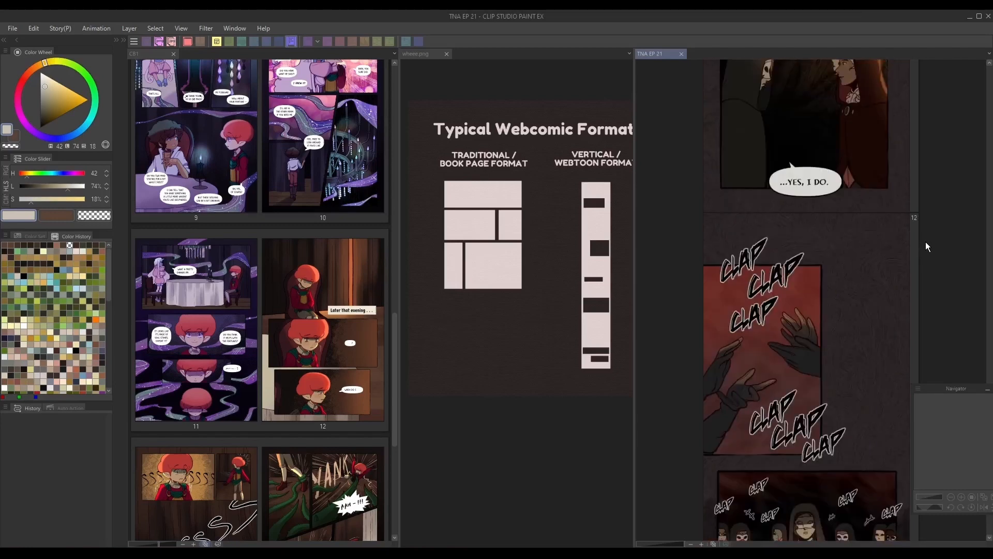
pyautogui.scroll(-3)
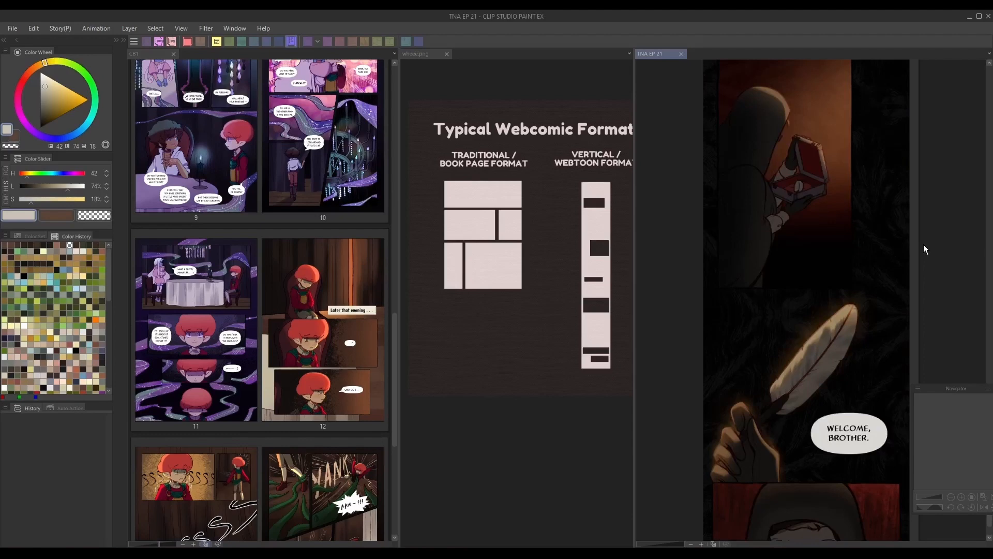
pyautogui.moveTo(919, 236)
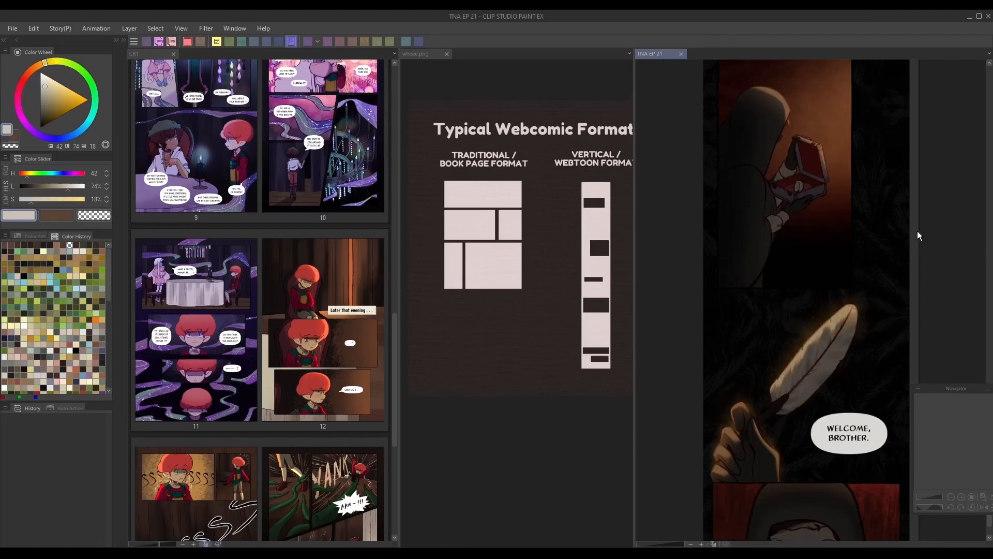
pyautogui.scroll(-3)
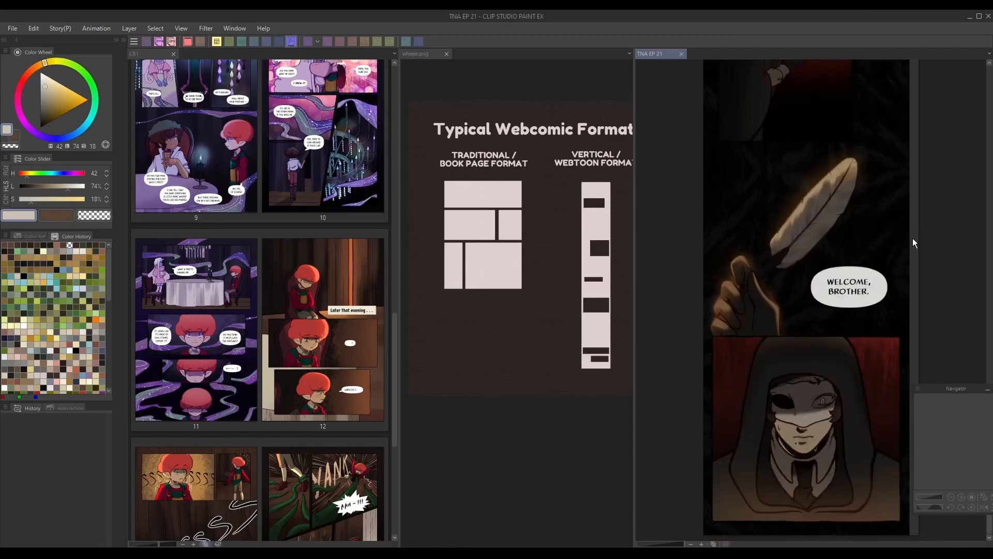
pyautogui.scroll(-3)
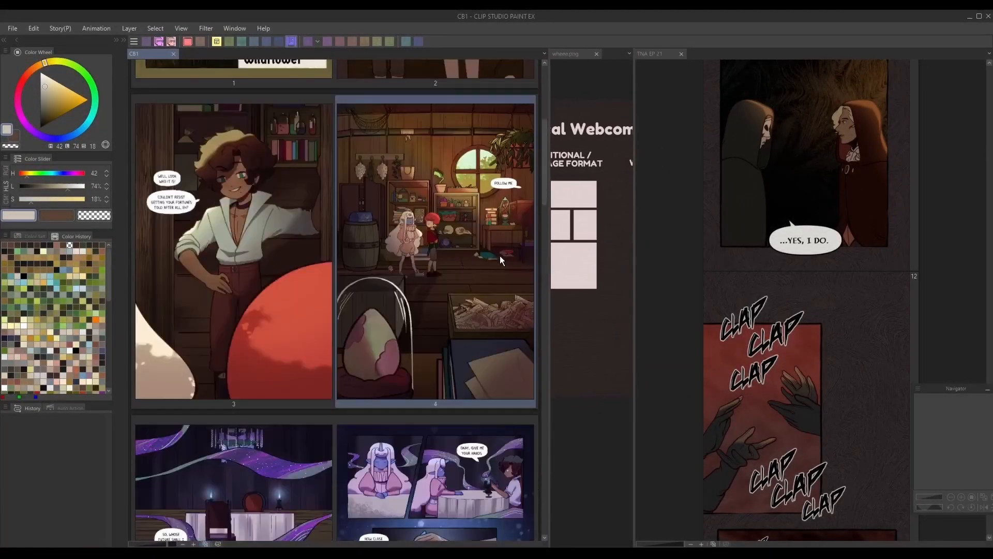
# Scroll the CB1 page manager down through the book pages toward page 11's chandelier scene
pyautogui.scroll(-3)
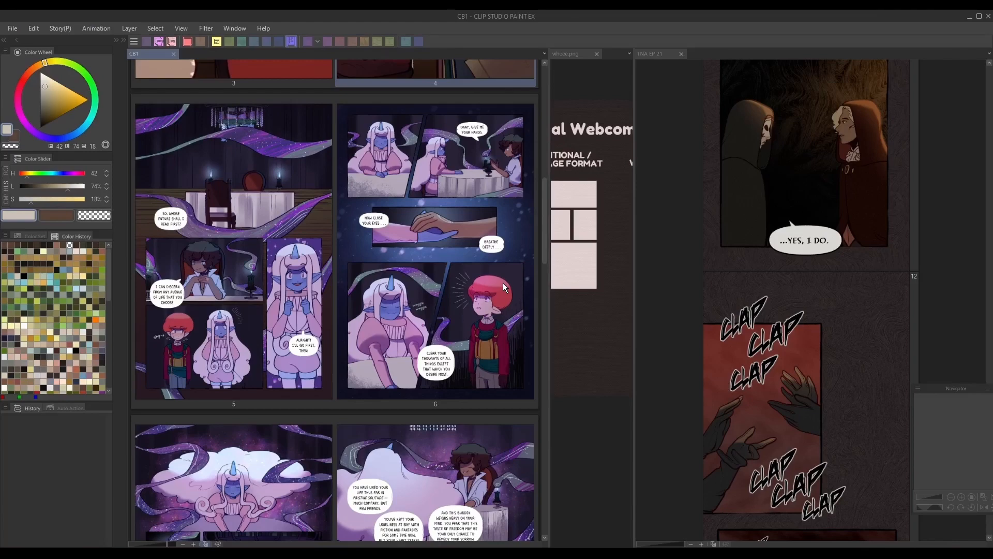
pyautogui.scroll(-3)
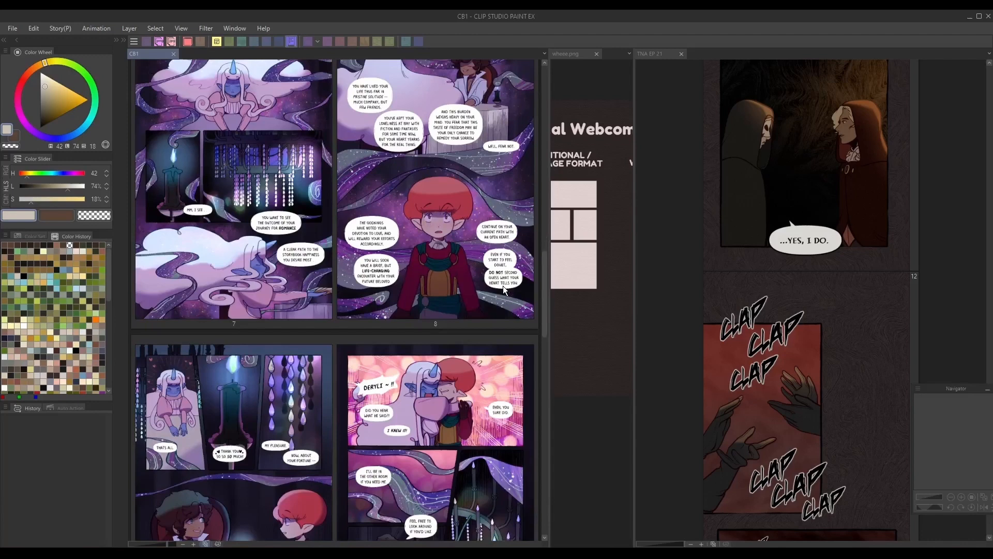
pyautogui.scroll(-3)
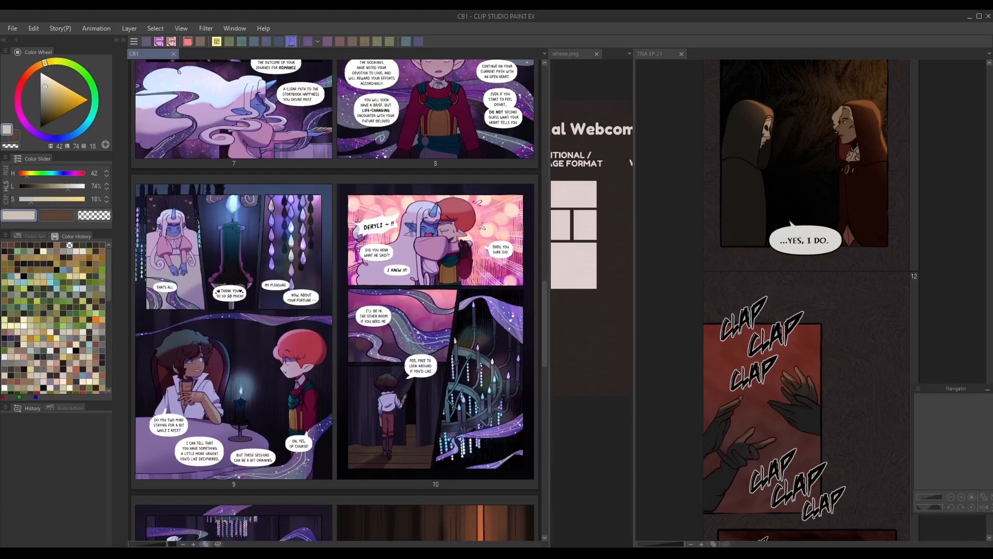
pyautogui.moveTo(273, 162)
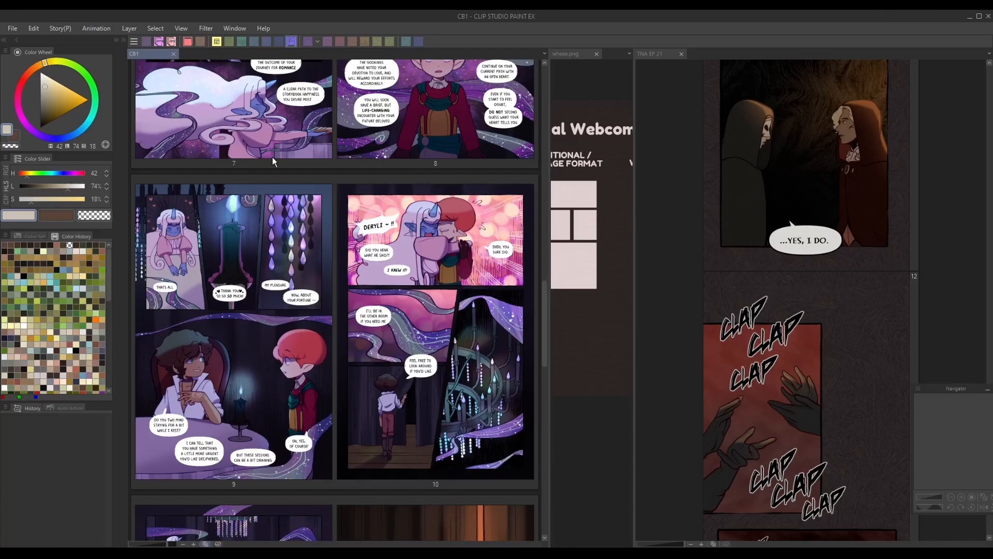
pyautogui.scroll(-3)
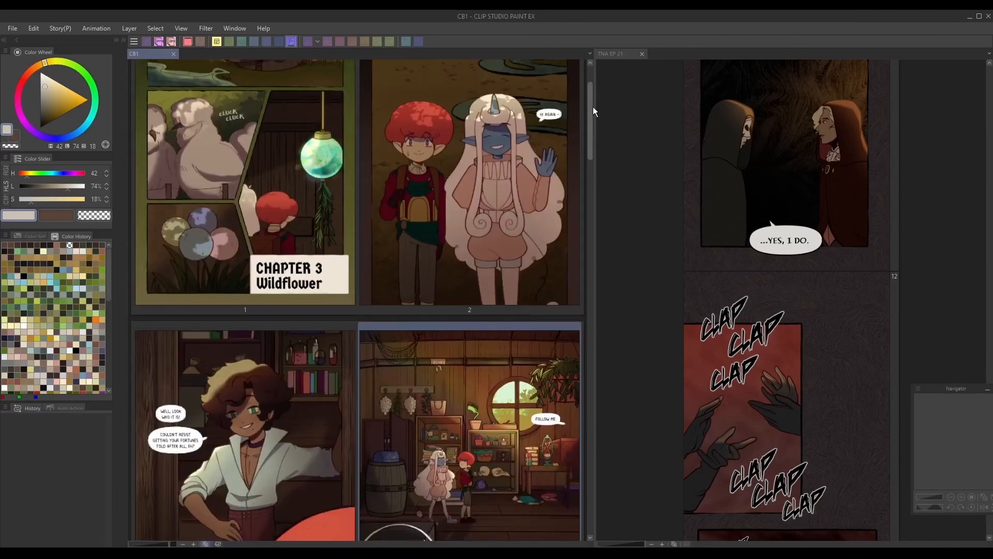
pyautogui.scroll(-3)
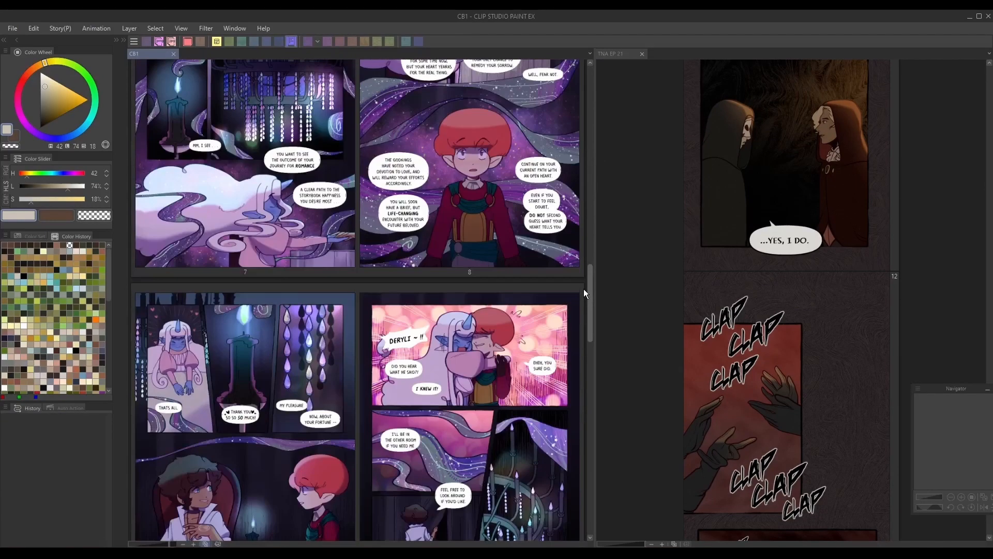
pyautogui.scroll(-3)
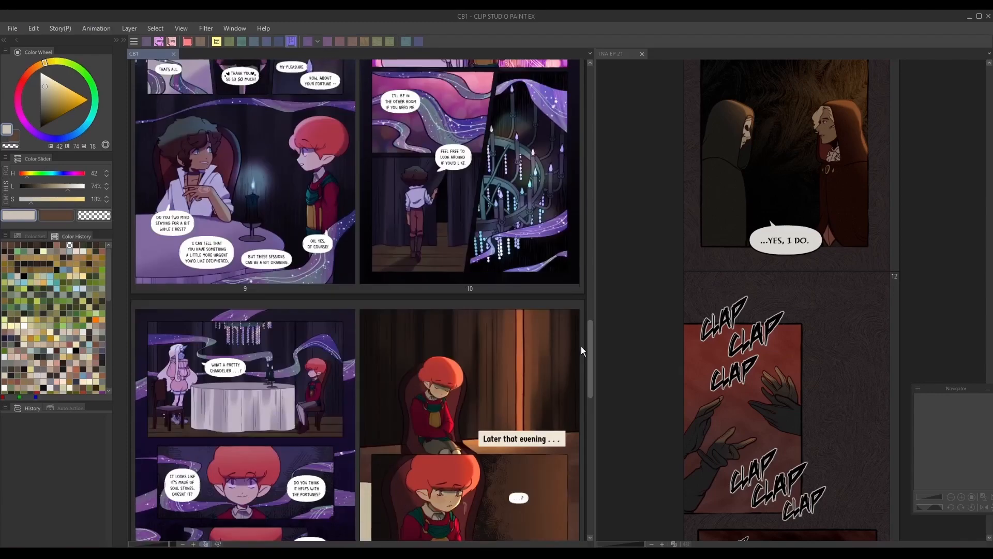
pyautogui.scroll(-3)
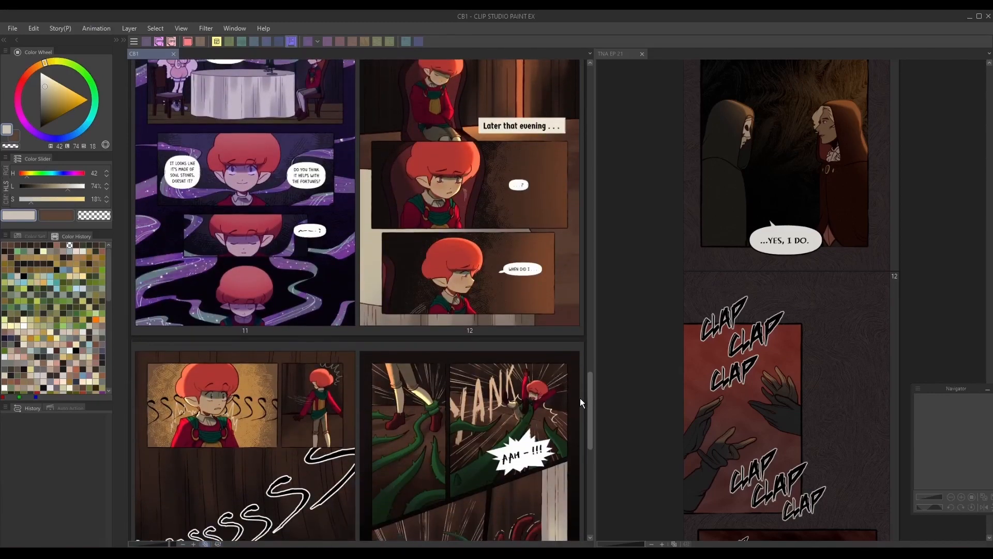
pyautogui.scroll(-3)
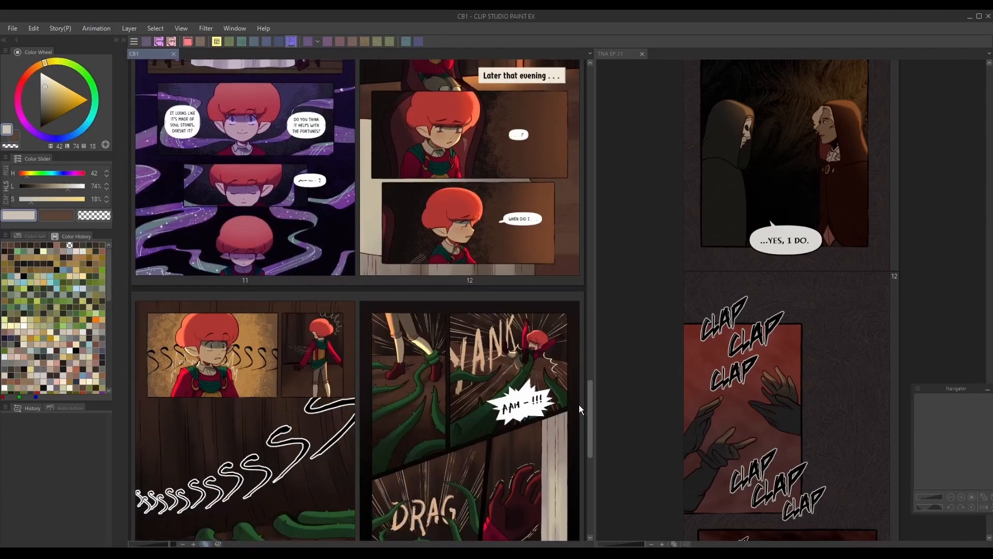
pyautogui.scroll(-3)
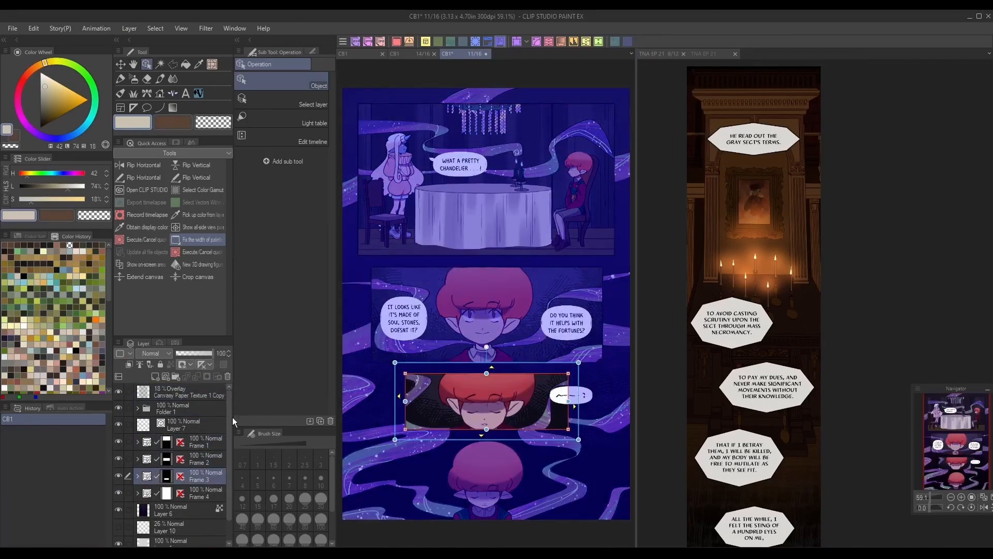
# Copy Frame 1's chandelier dinner panel from CB1 page 11 for the black-filled webtoon page
pyautogui.click(658, 54)
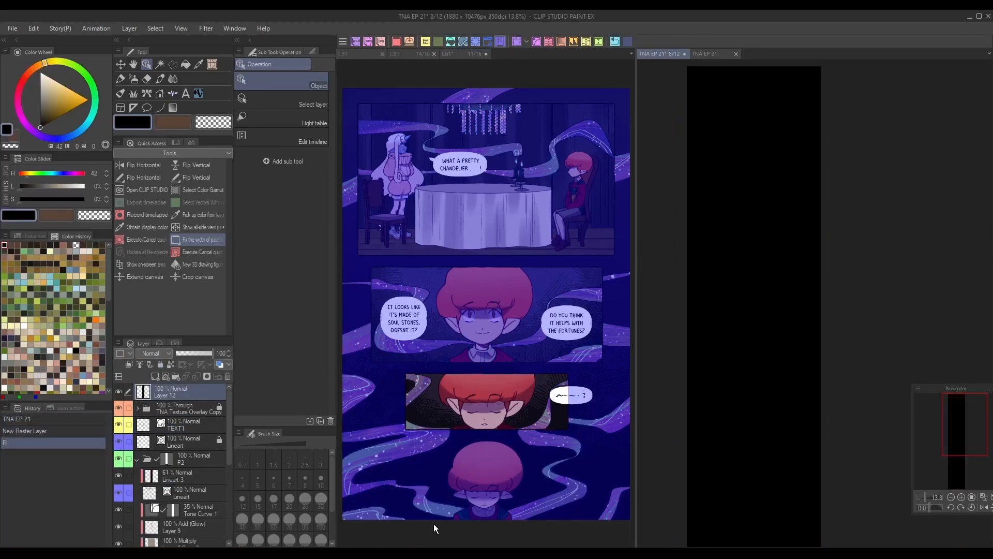
pyautogui.click(459, 54)
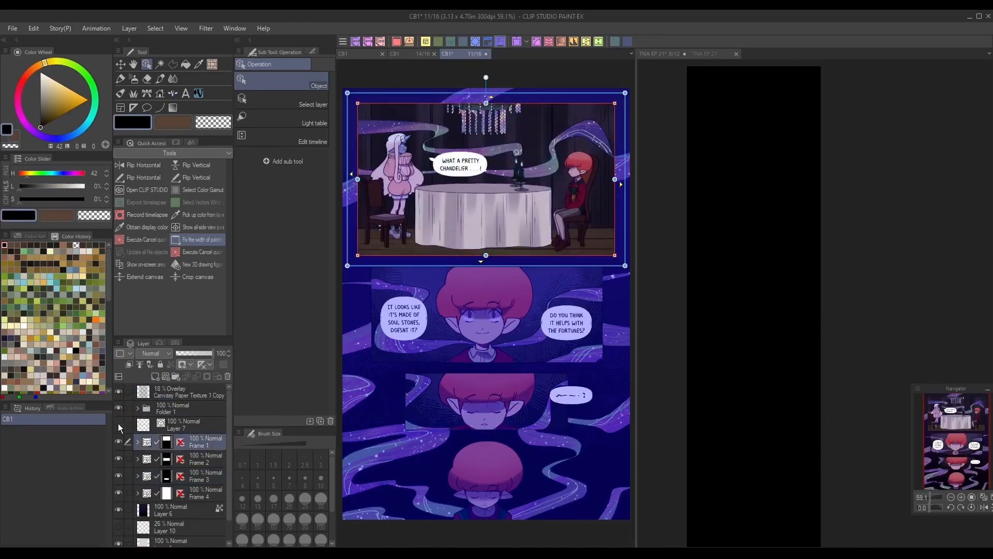
pyautogui.click(32, 28)
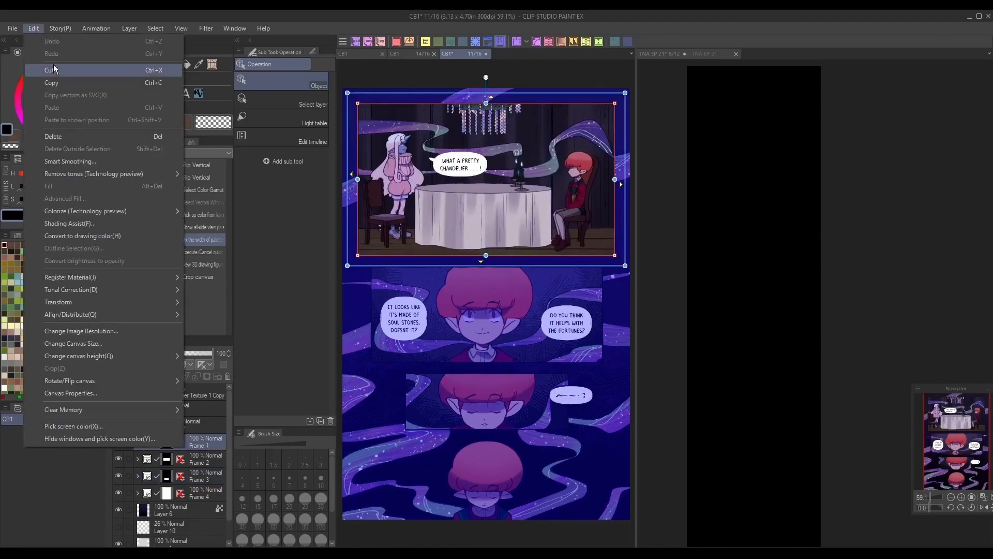
pyautogui.click(658, 54)
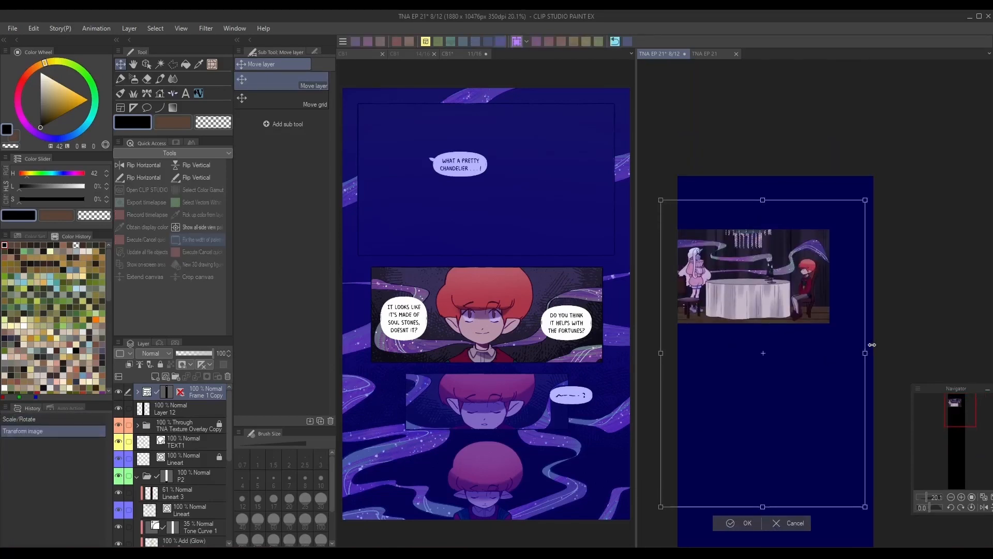
# Resize the pasted chandelier panel to fit the webtoon page width
pyautogui.moveTo(753, 275); pyautogui.dragTo(775, 275)
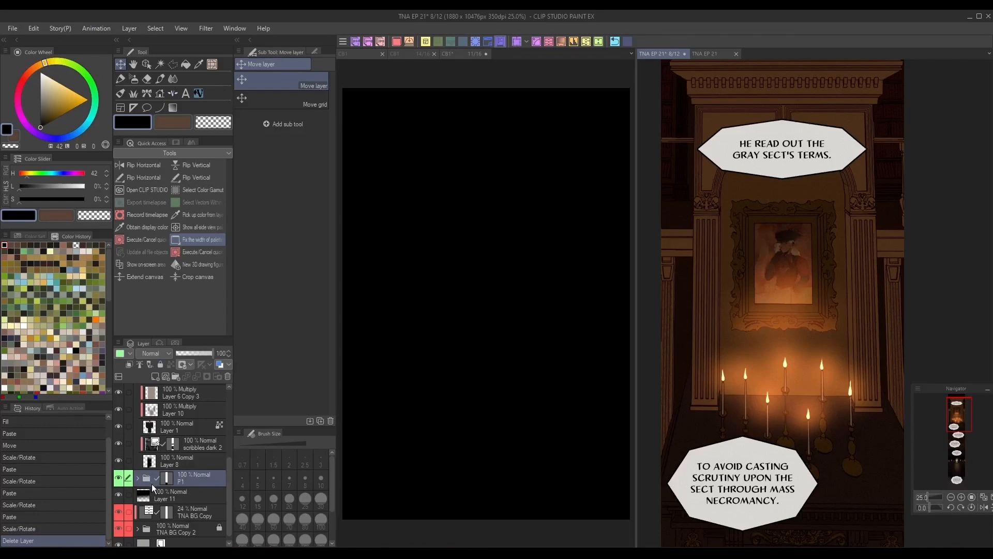
# Cut part of the webtoon background and lay out a four-panel frame page in a new Illustration canvas
pyautogui.click(462, 54)
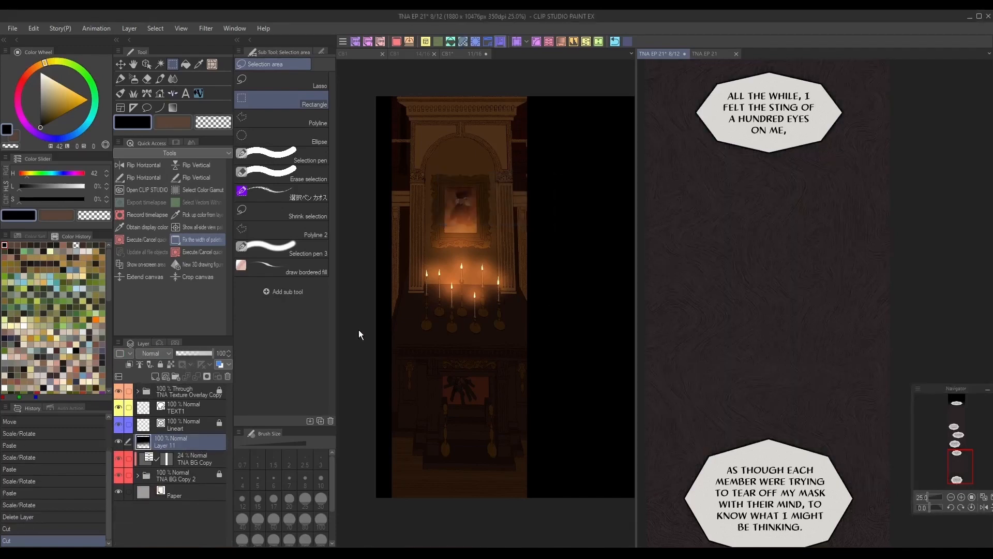
pyautogui.click(463, 54)
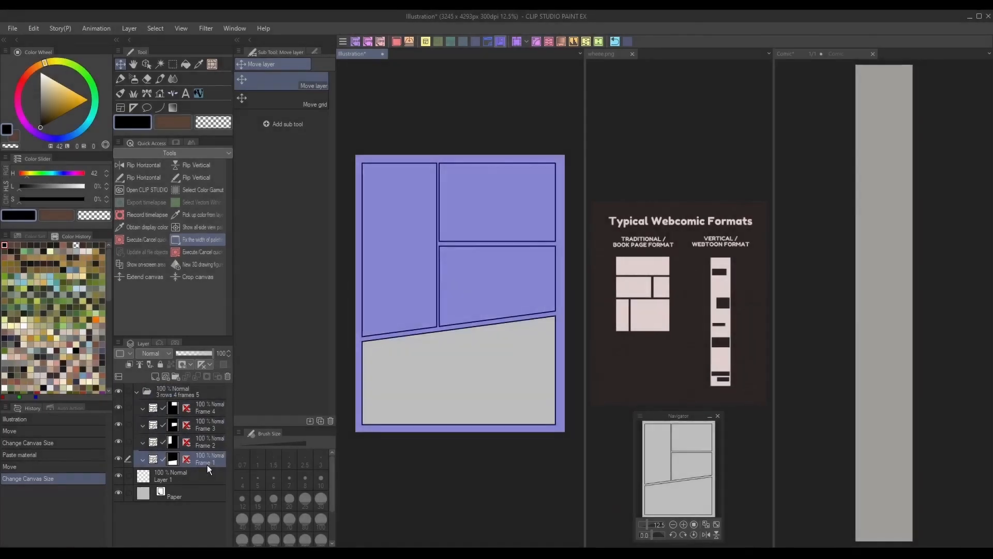
# Copy a panel frame onto the tall Comic canvas and return to the four-panel page for the next
pyautogui.click(206, 442)
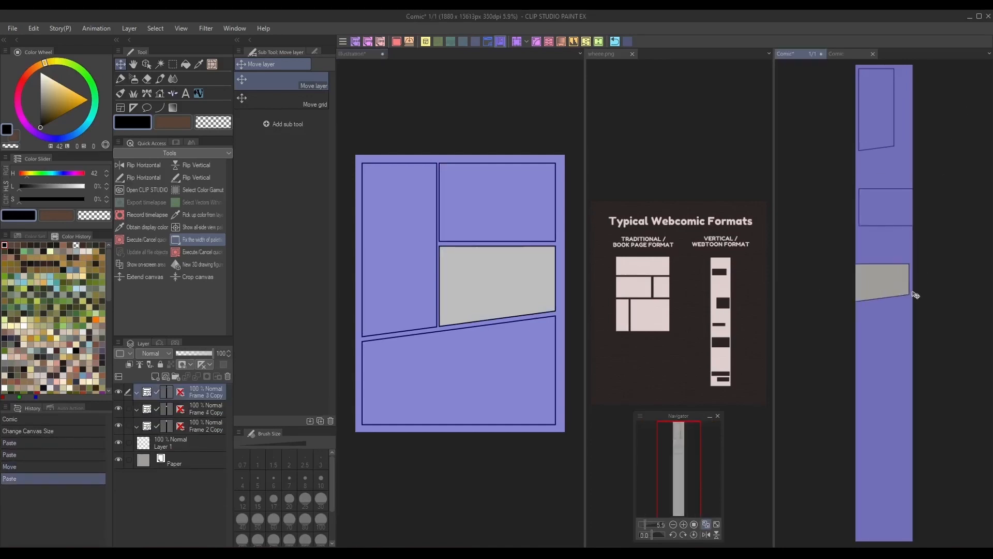
pyautogui.click(362, 54)
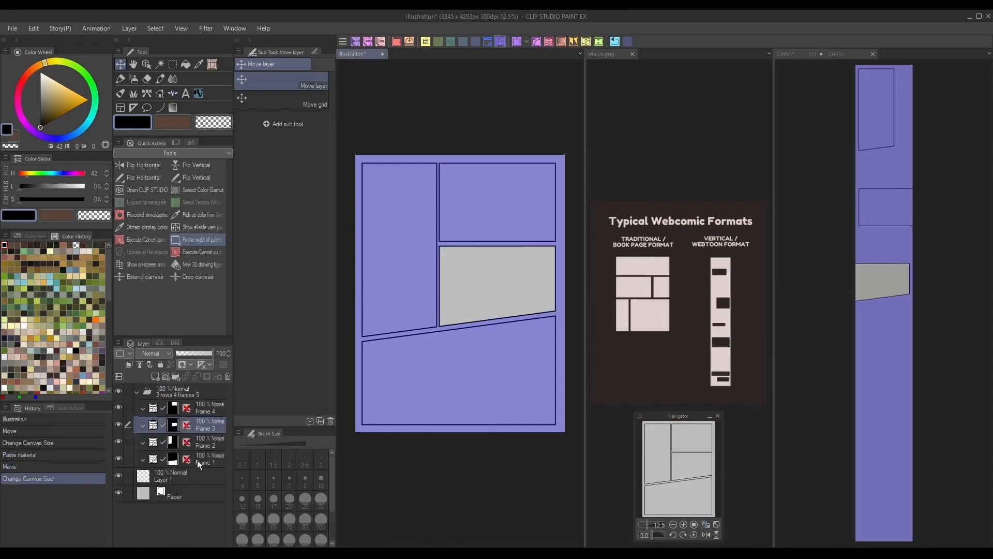